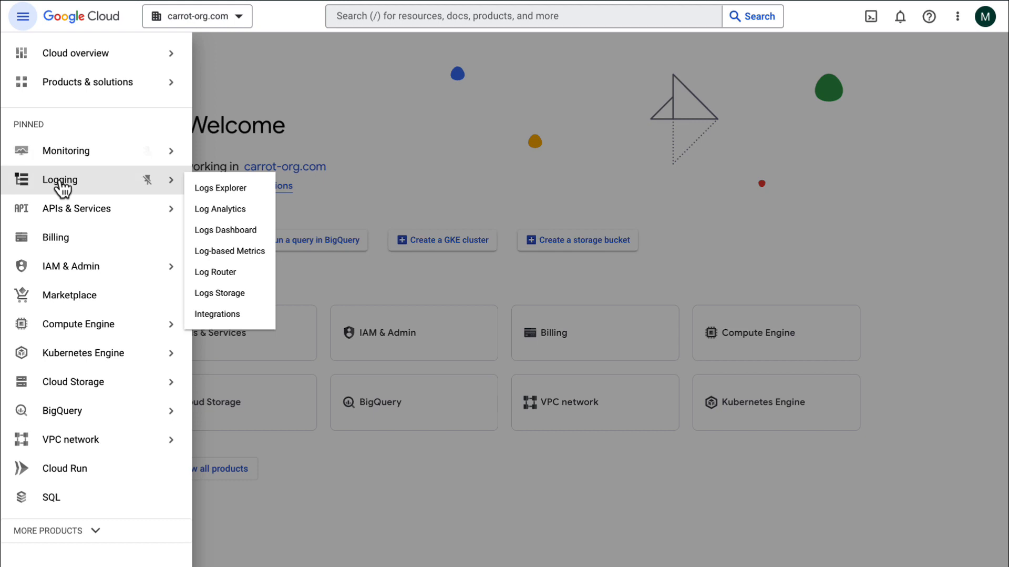
- Start a log sink VPC-flow-logs-to-BQ described 'Send VPC flow logs to BQ dataset for analysis with application data.'
{"action": "left_click", "coordinate": [216, 272]}
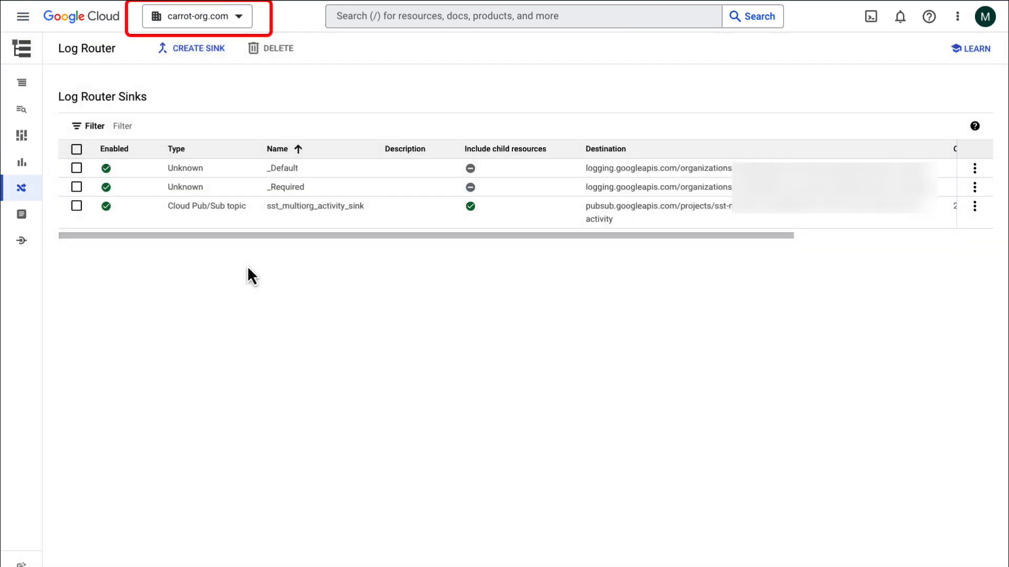
{"action": "left_click", "coordinate": [191, 48]}
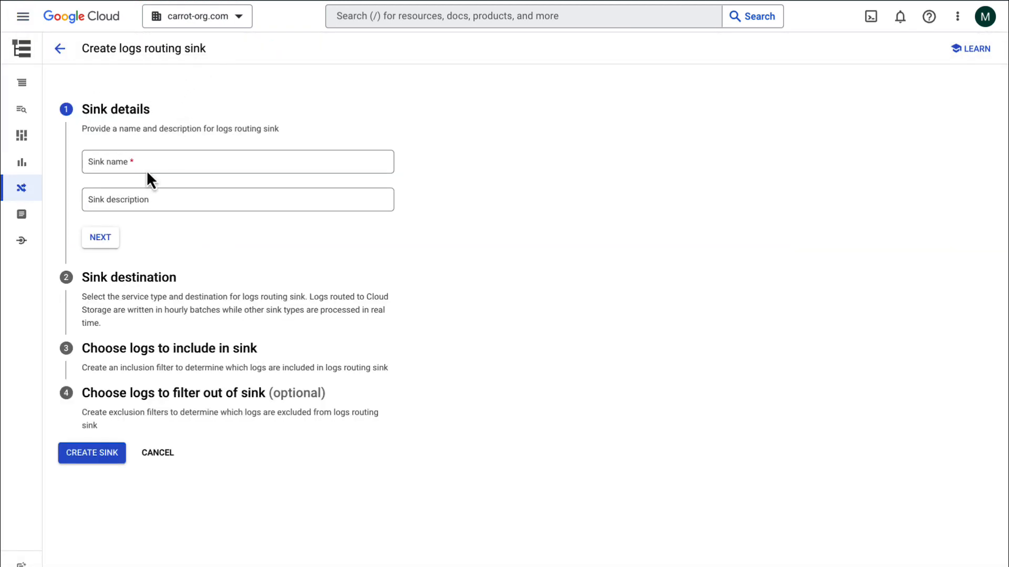
{"action": "type", "text": "Send VPC flow logs to BQ dataset for analysis with application data."}
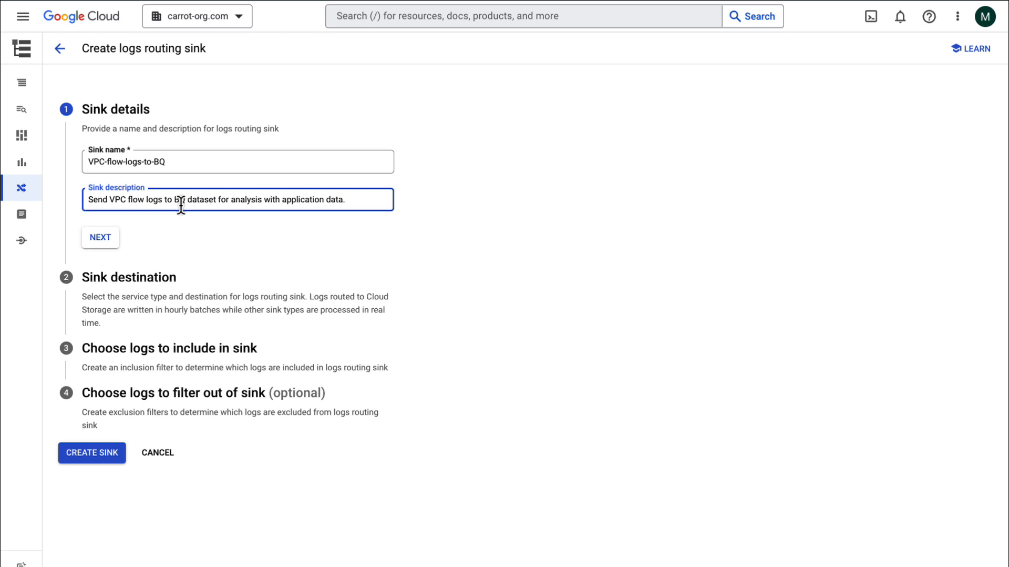
- Set the sink destination to the vpc_flow_logs BigQuery dataset in central-logging-project, using partitioned tables
{"action": "left_click", "coordinate": [100, 237]}
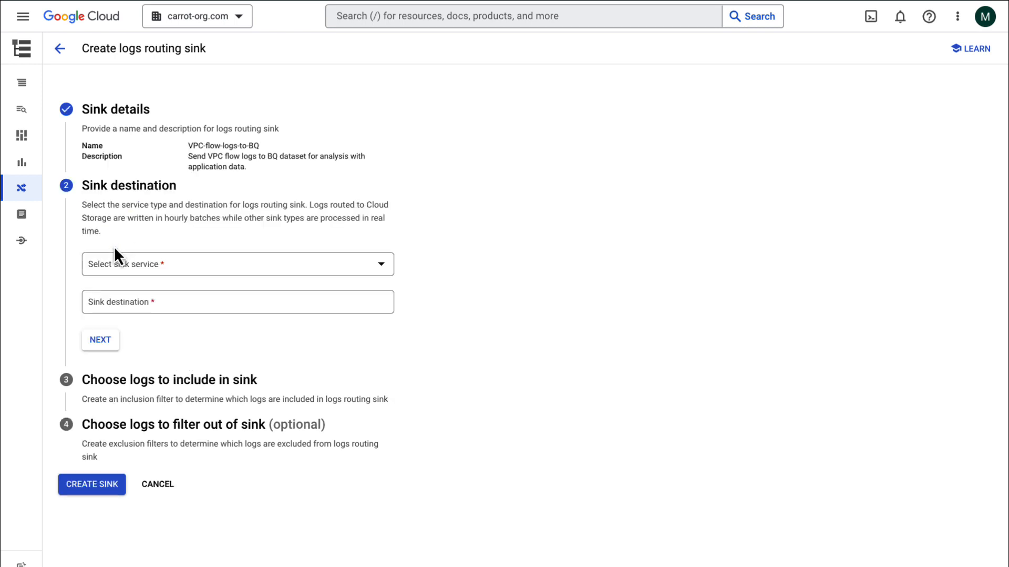
{"action": "left_click", "coordinate": [237, 263]}
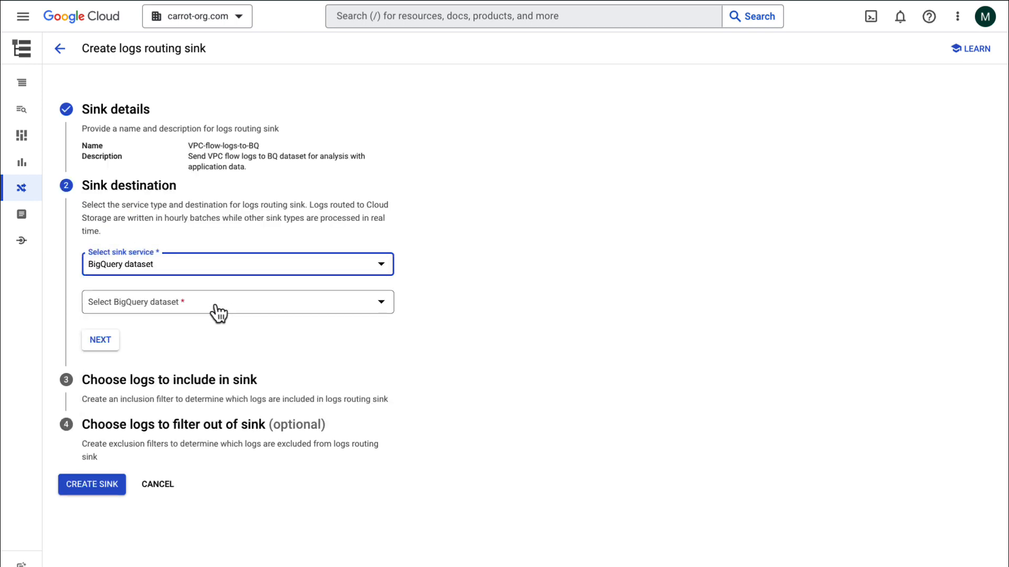
{"action": "left_click", "coordinate": [237, 263]}
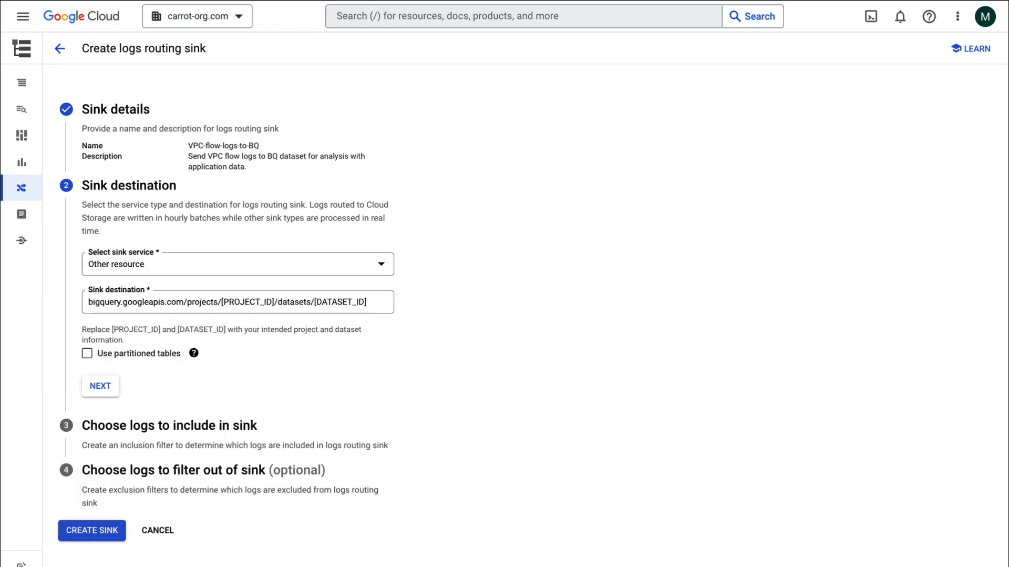
{"action": "left_click", "coordinate": [237, 301]}
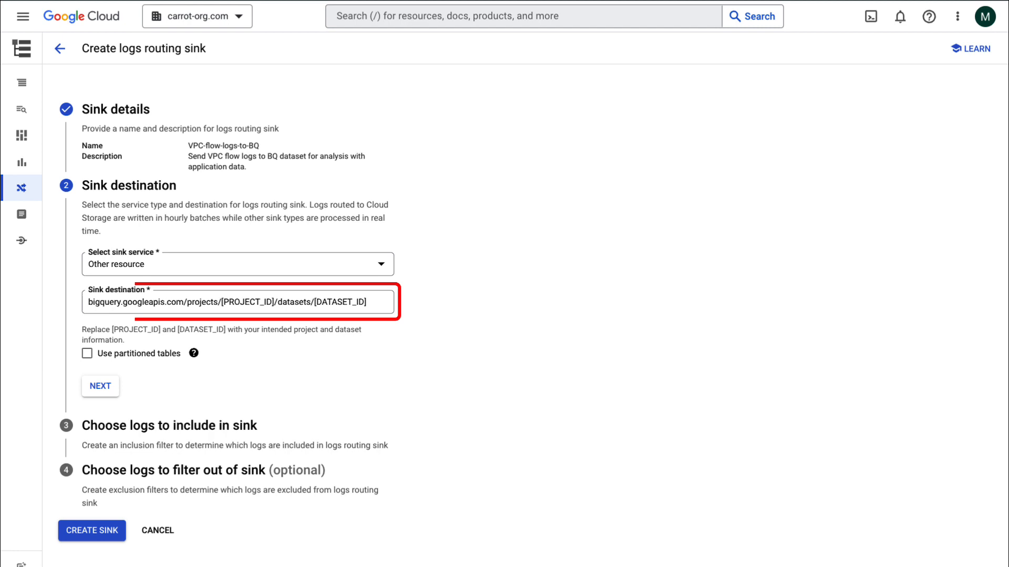
{"action": "left_click", "coordinate": [258, 301]}
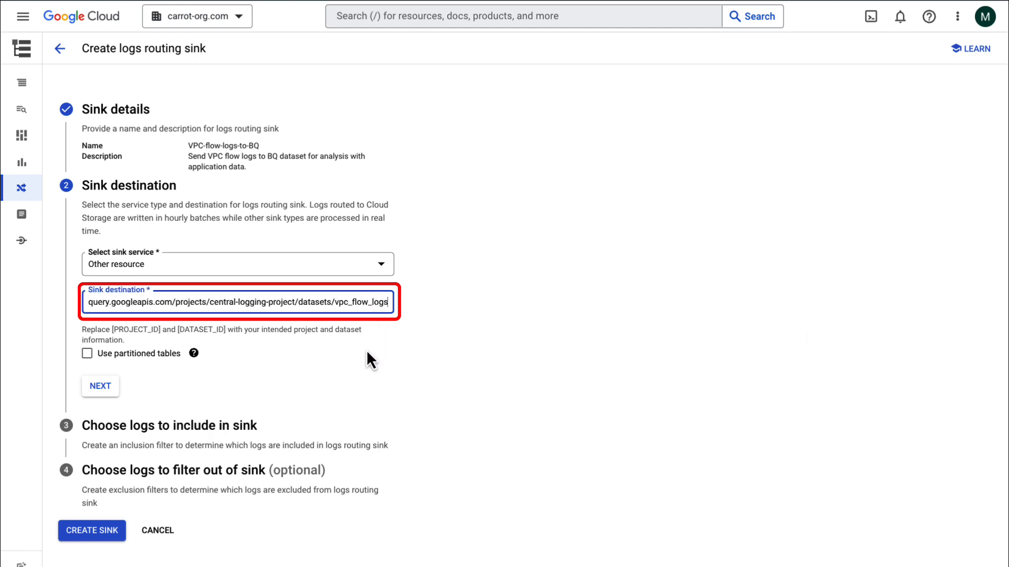
{"action": "mouse_move", "coordinate": [261, 362]}
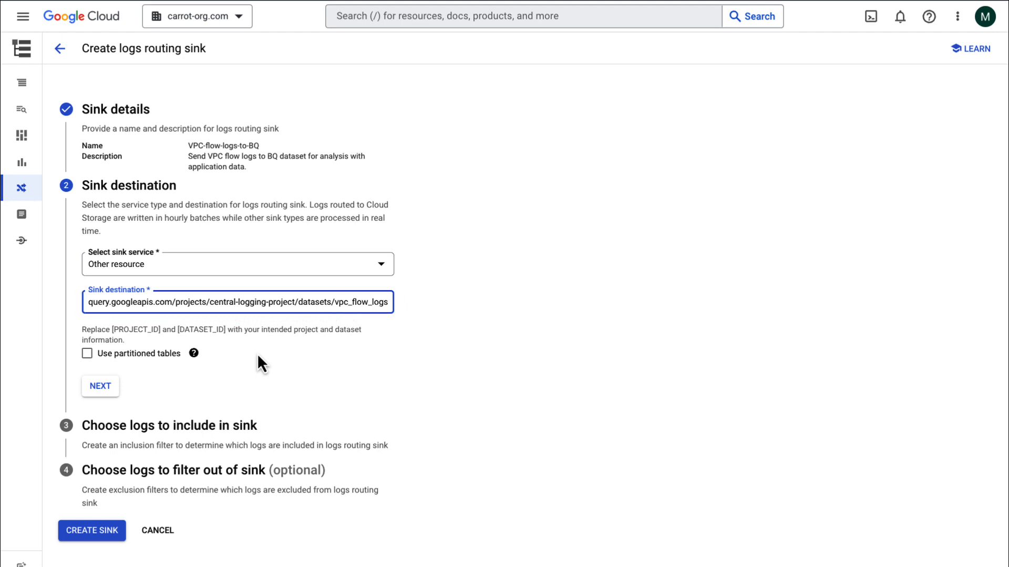
{"action": "left_click", "coordinate": [87, 353]}
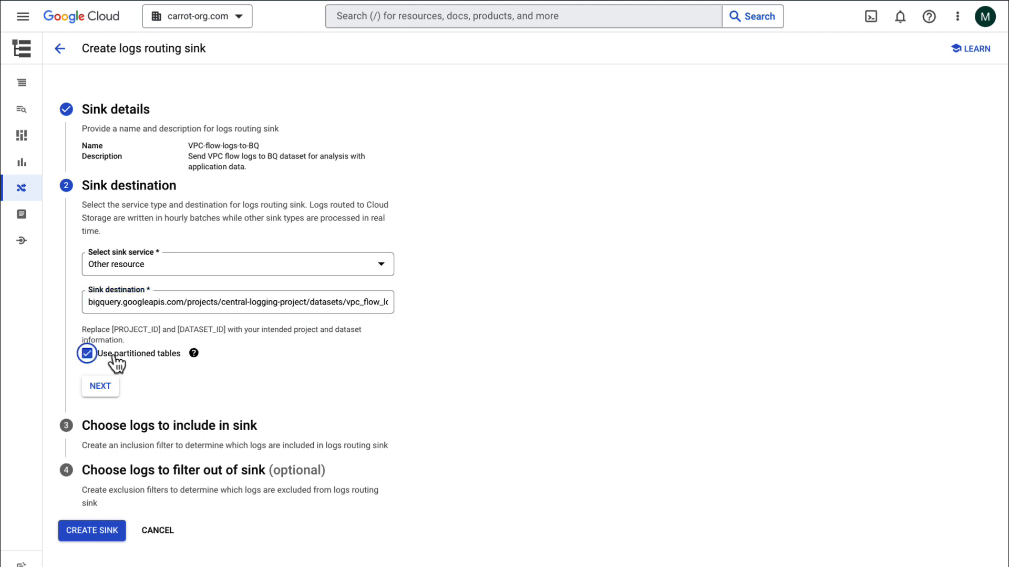
{"action": "mouse_move", "coordinate": [245, 350]}
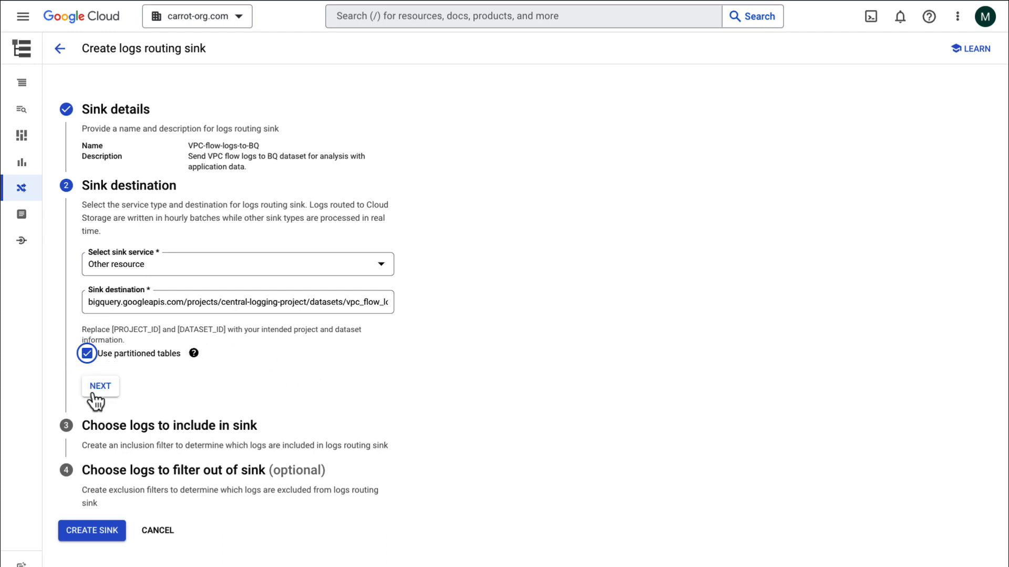
{"action": "left_click", "coordinate": [101, 385]}
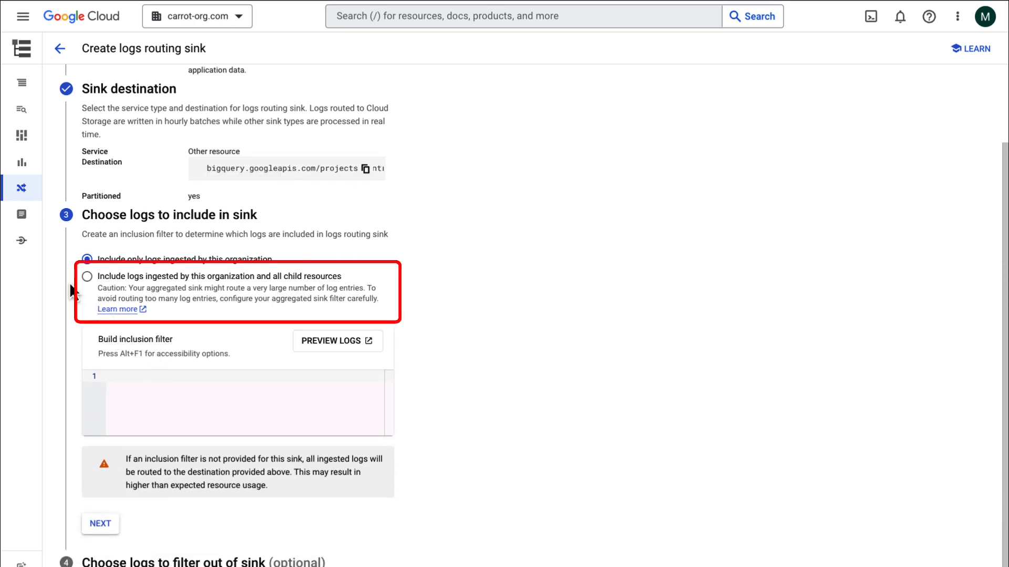
- Include child-resource logs filtered by resource.type="gce_subnetwork" and preview the matching entries
{"action": "left_click", "coordinate": [87, 275]}
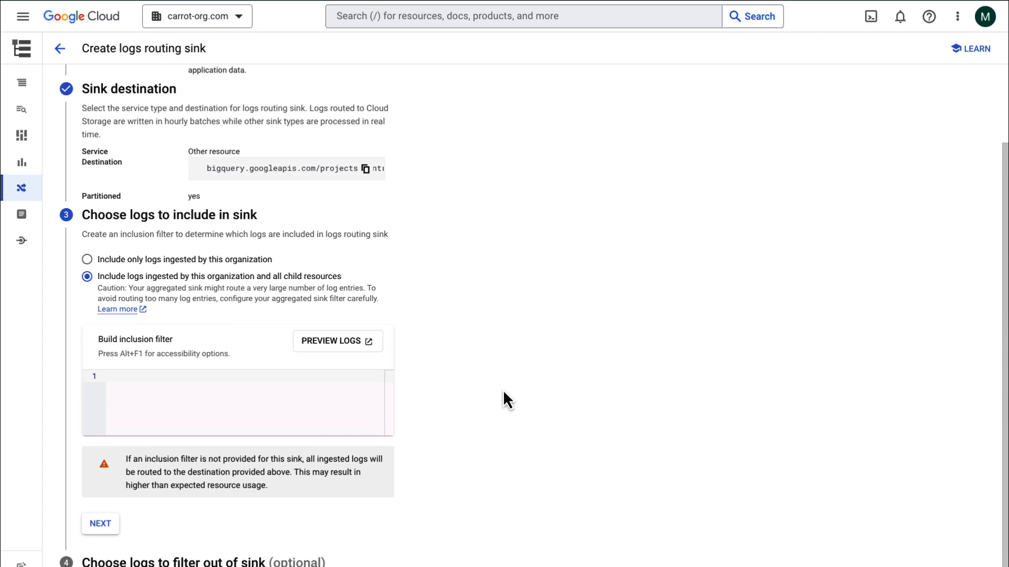
{"action": "type", "text": "resource.type=\"gce_subnetwork\""}
{"action": "type", "text": "logName=~\"projects/.*/logs/compute.googleapis.com%2Fvpc_flows\""}
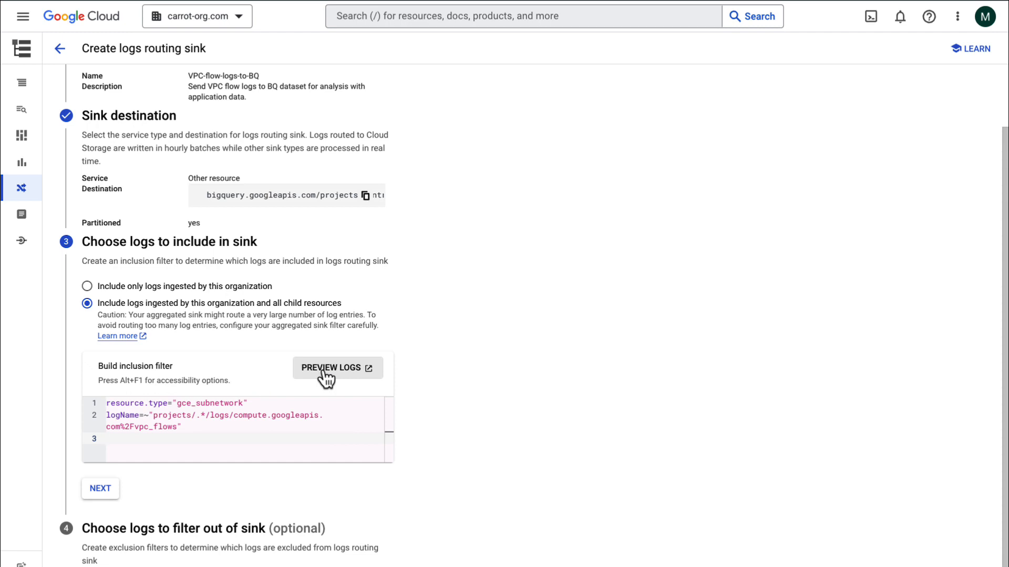
{"action": "left_click", "coordinate": [338, 367]}
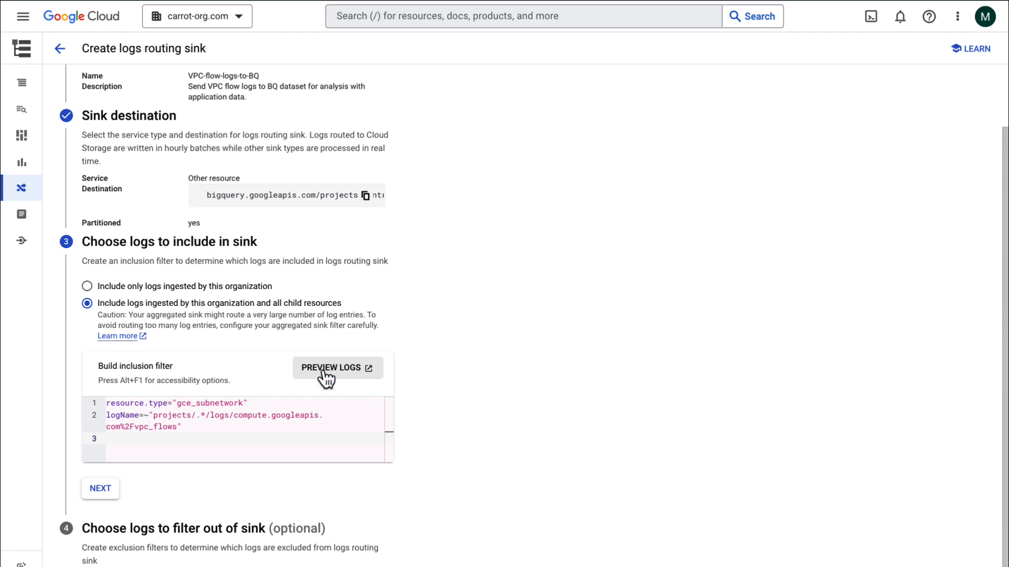
{"action": "left_click", "coordinate": [100, 487]}
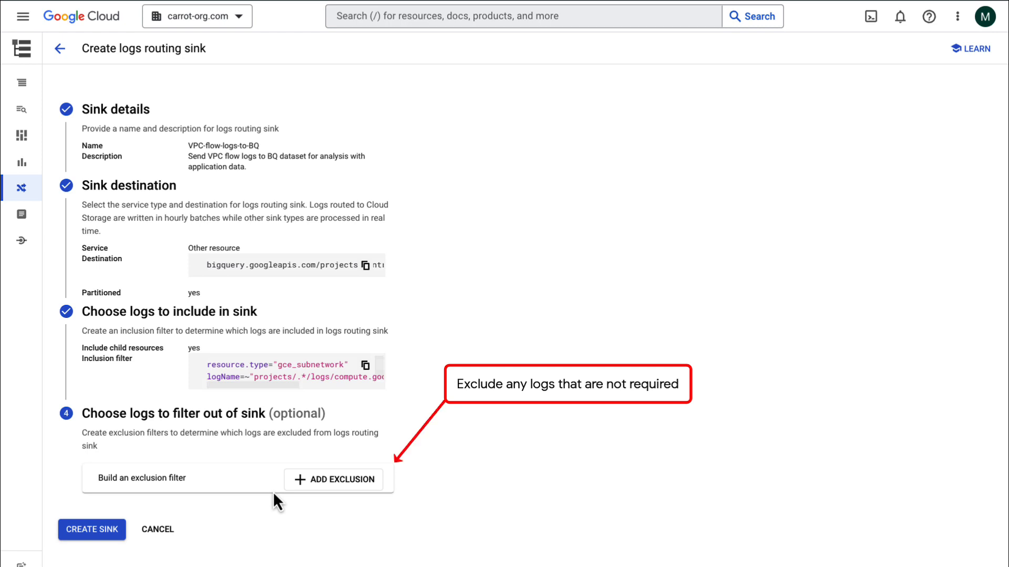
{"action": "mouse_move", "coordinate": [333, 479]}
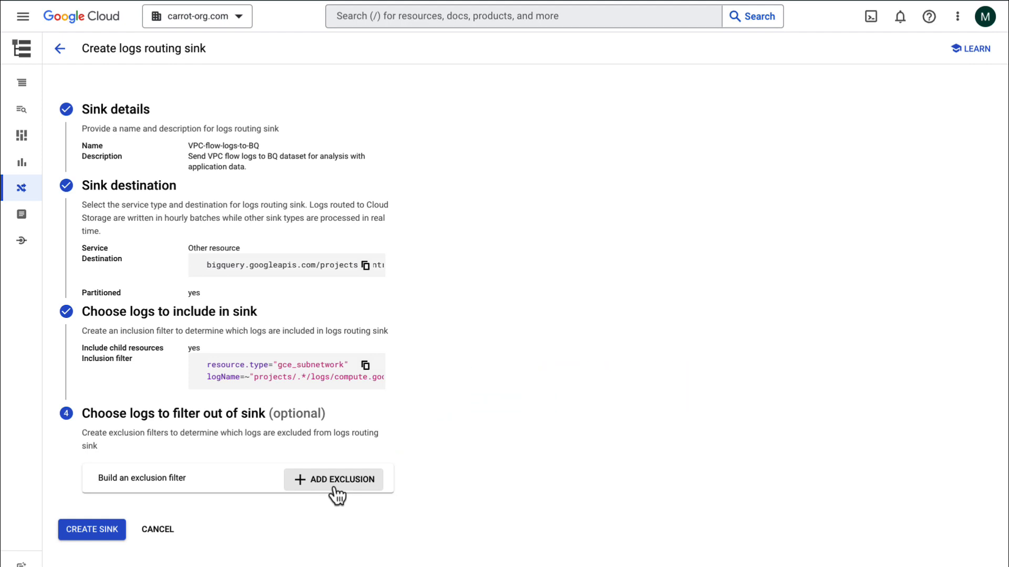
- Create the sink and copy its writer service account from the manual configuration notice
{"action": "left_click", "coordinate": [92, 529]}
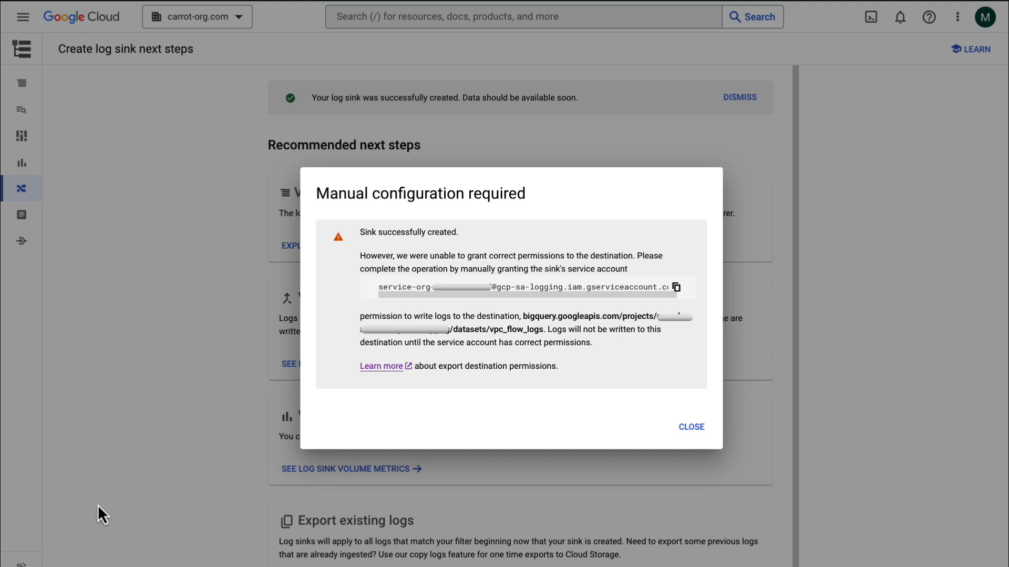
{"action": "mouse_move", "coordinate": [665, 427]}
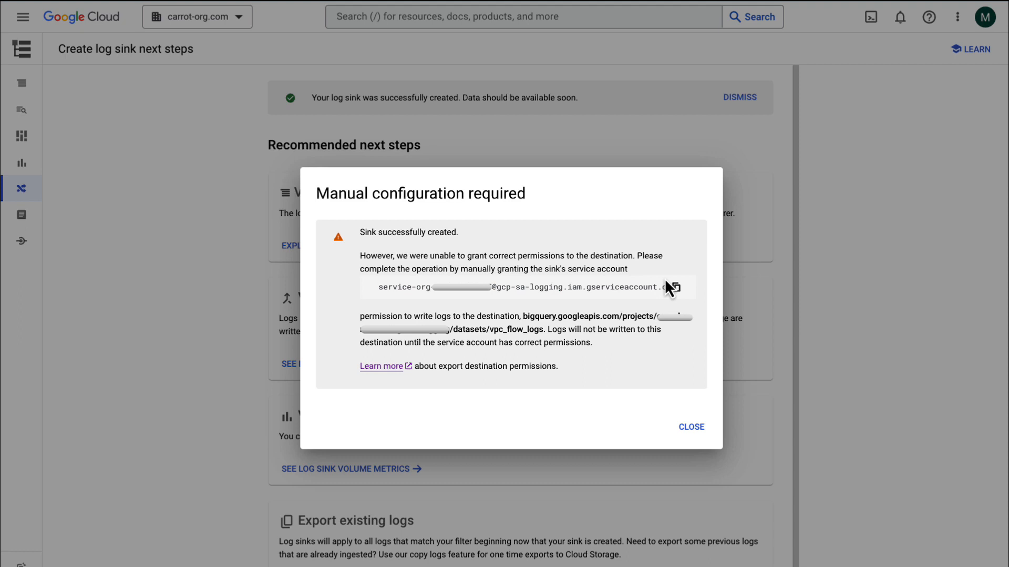
{"action": "left_click", "coordinate": [674, 287]}
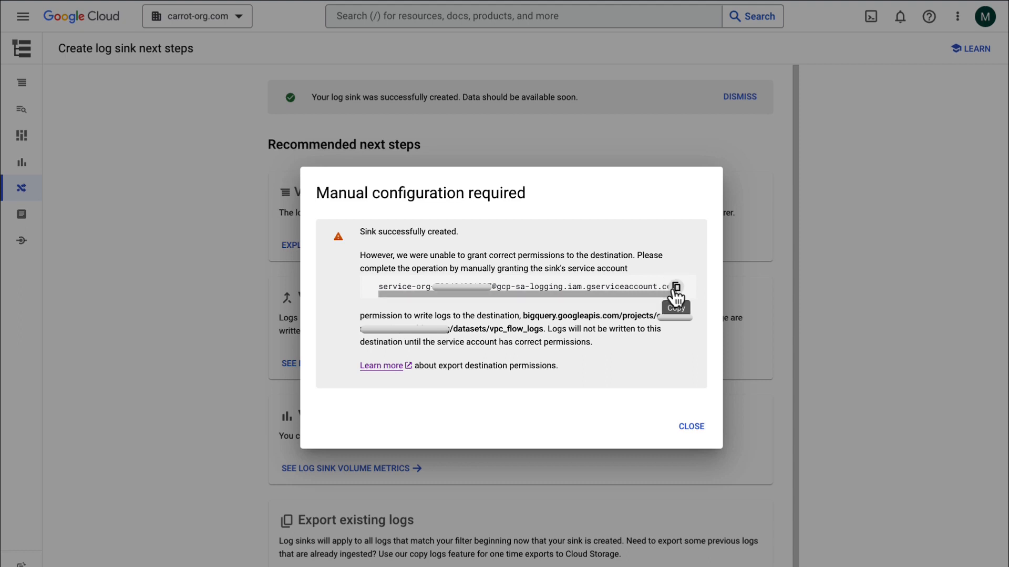
{"action": "left_click", "coordinate": [675, 286]}
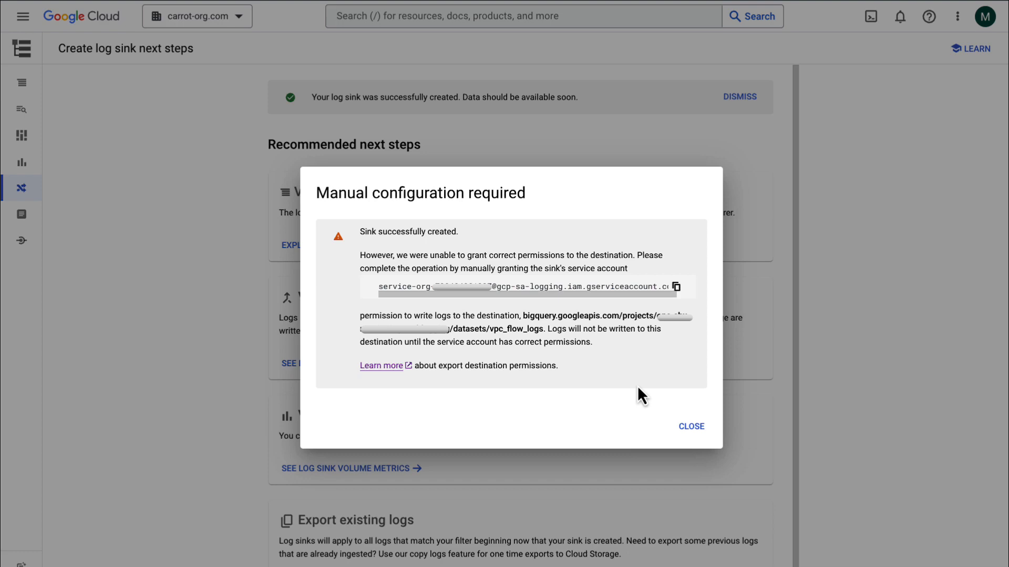
{"action": "left_click", "coordinate": [691, 426]}
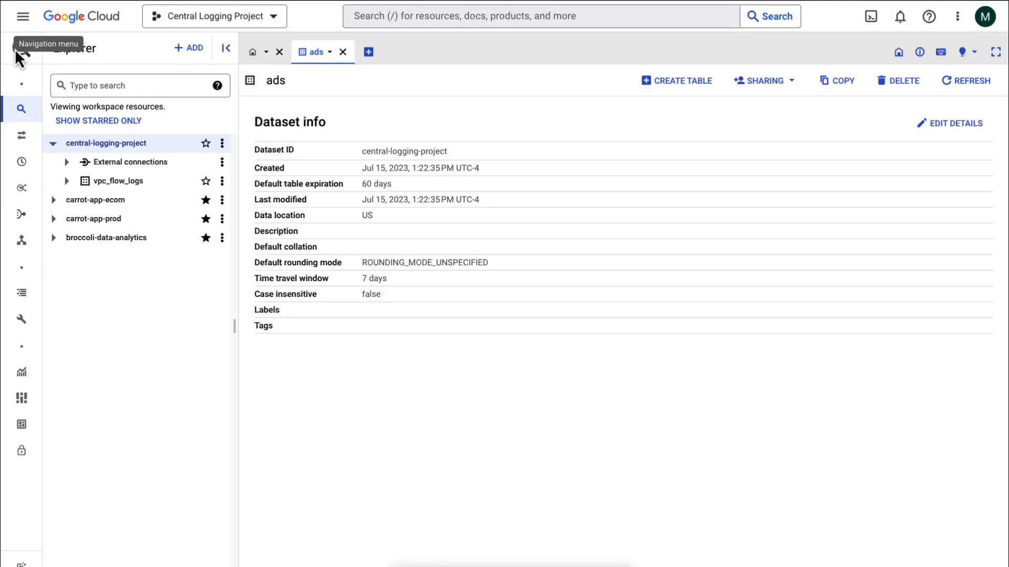
- Add the sink's service account as BigQuery Data Editor on the vpc_flow_logs dataset
{"action": "left_click", "coordinate": [763, 80]}
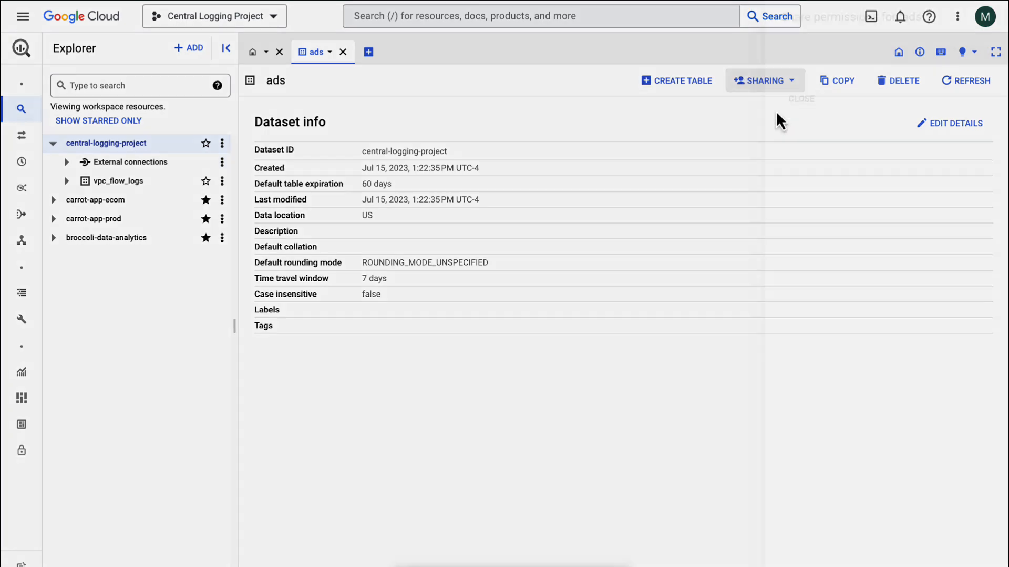
{"action": "left_click", "coordinate": [764, 80]}
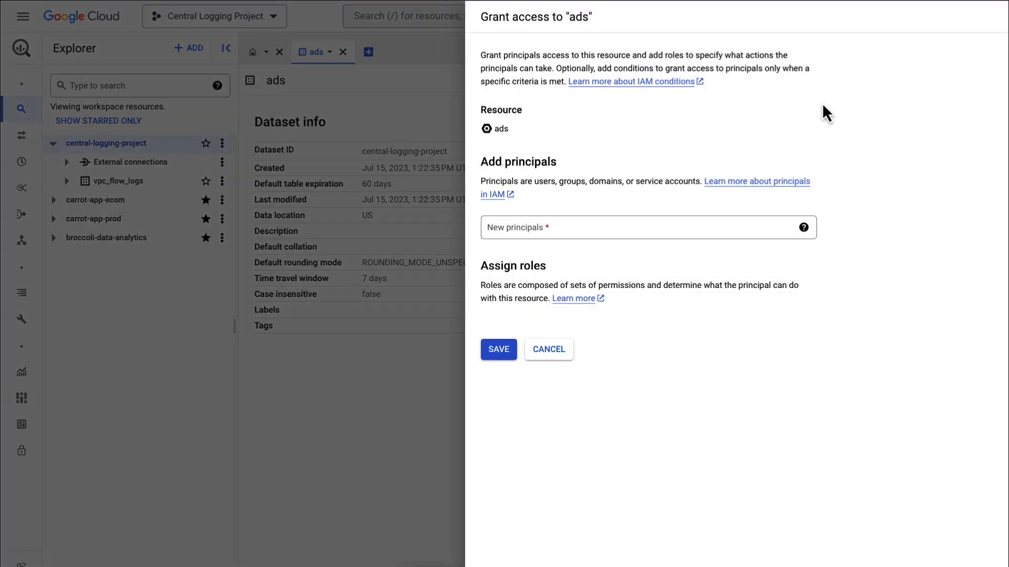
{"action": "left_click", "coordinate": [643, 227]}
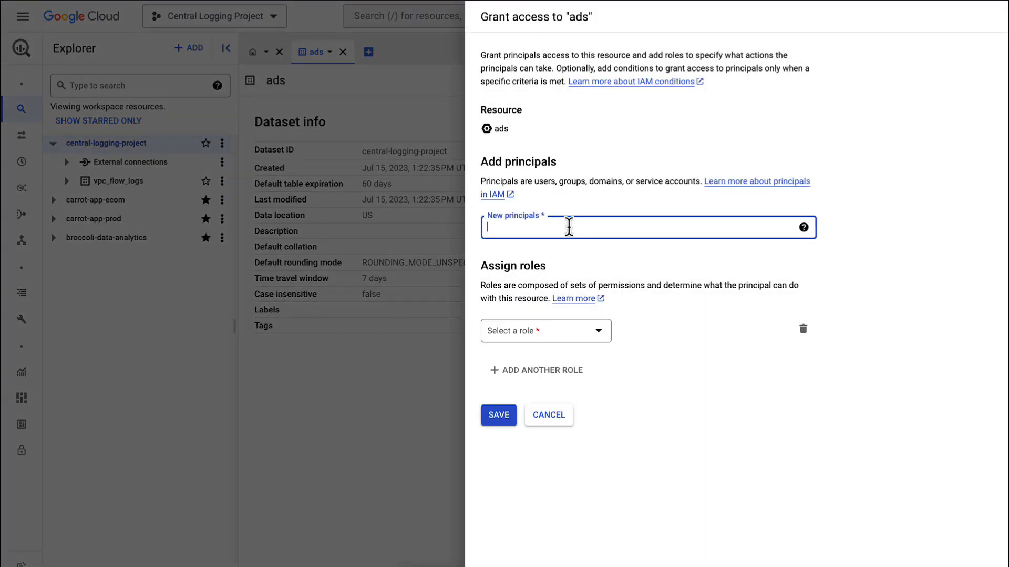
{"action": "left_click", "coordinate": [545, 331]}
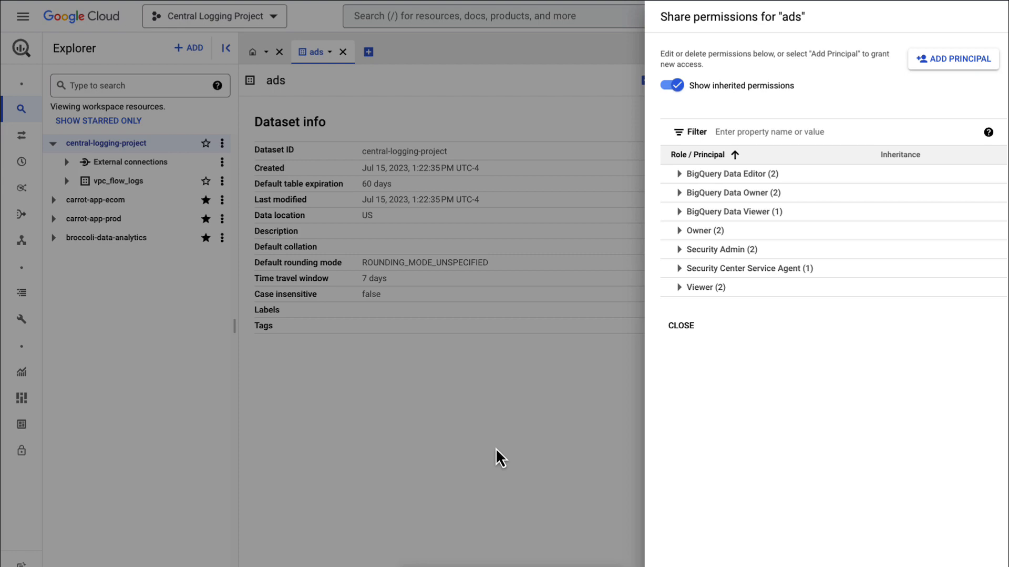
{"action": "left_click", "coordinate": [680, 326]}
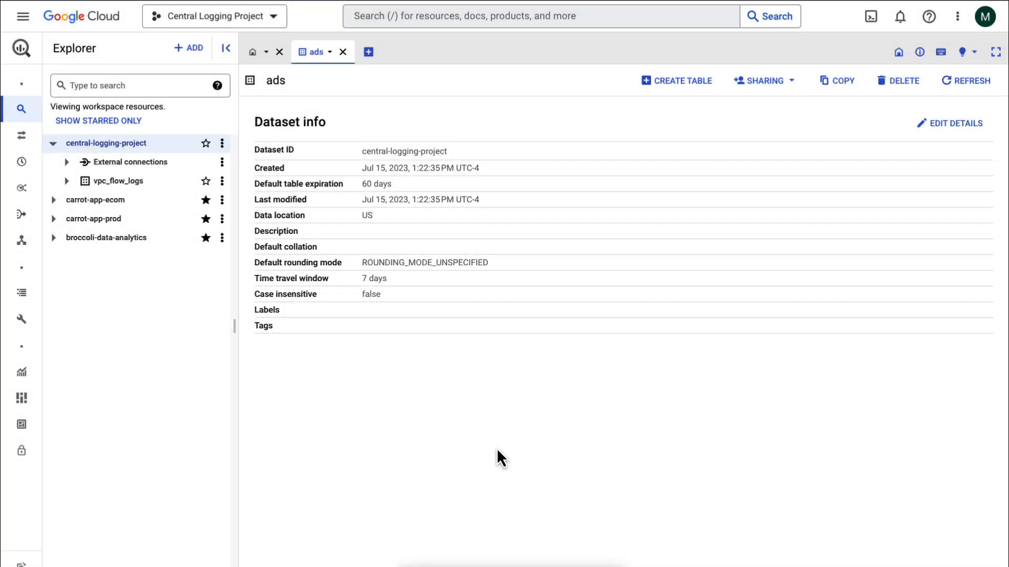
{"action": "left_click", "coordinate": [117, 180]}
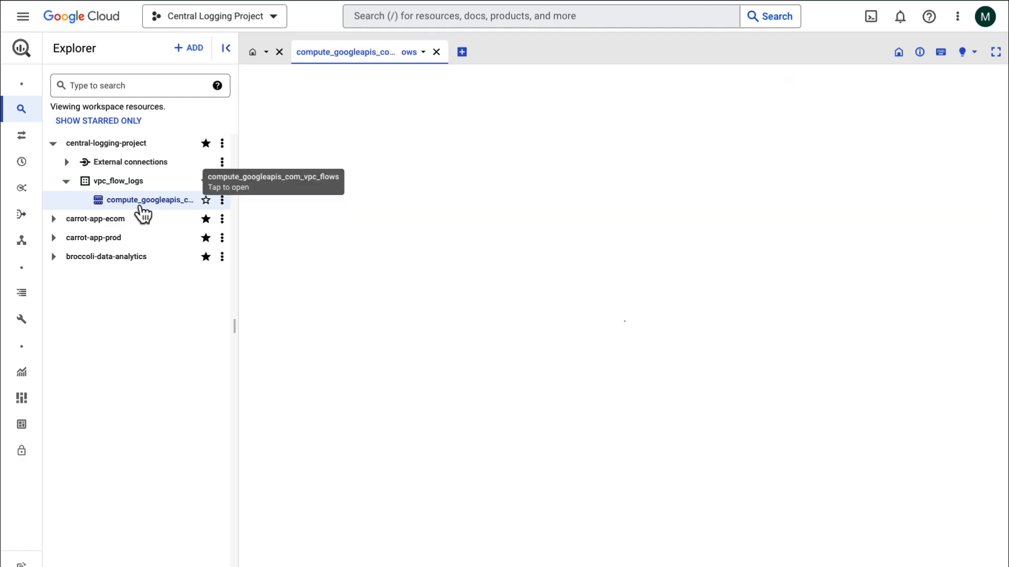
- Preview the VPC flow log rows in the compute_googleapis_com_vpc_flows table
{"action": "left_click", "coordinate": [147, 200]}
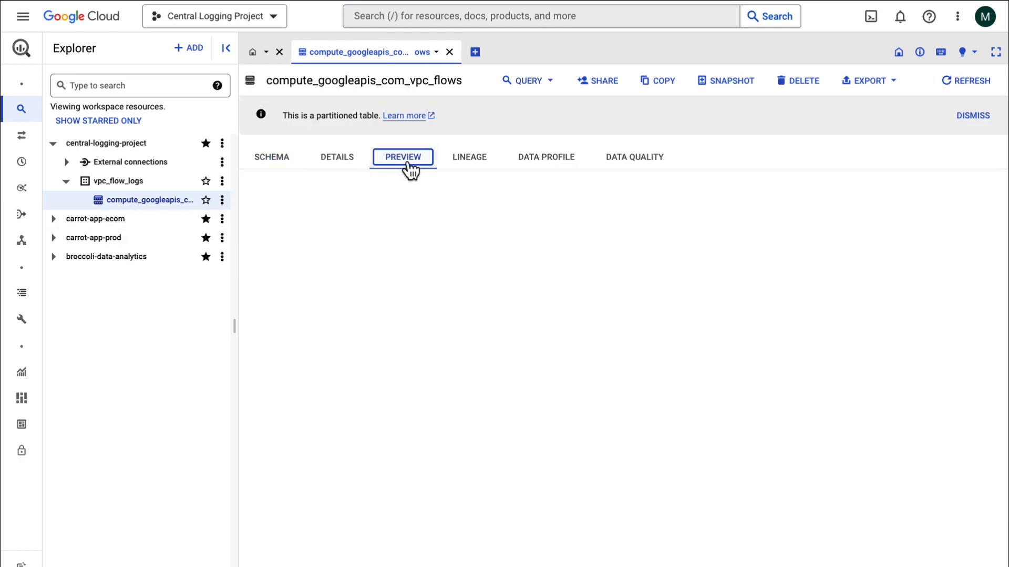
{"action": "left_click", "coordinate": [402, 157]}
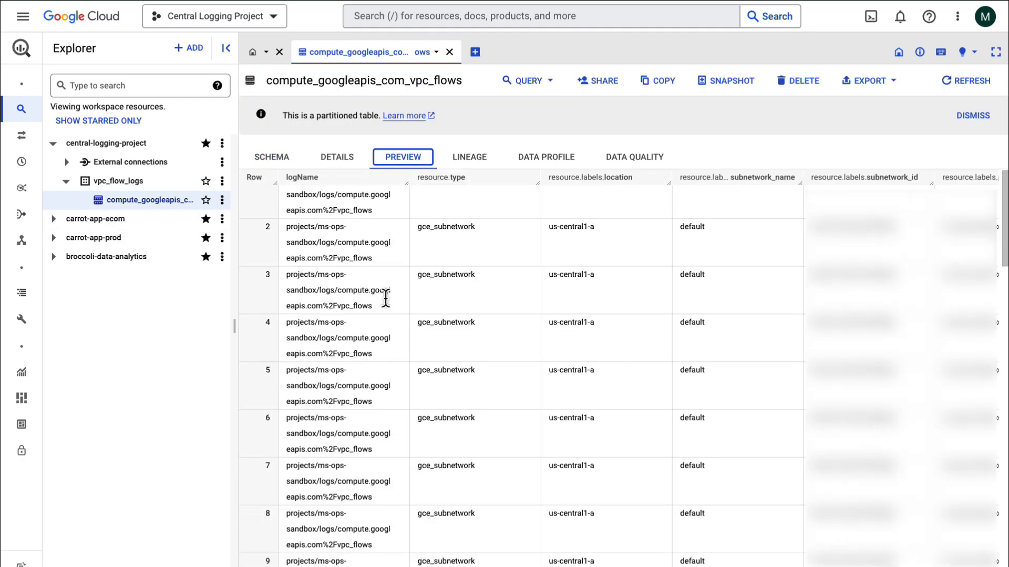